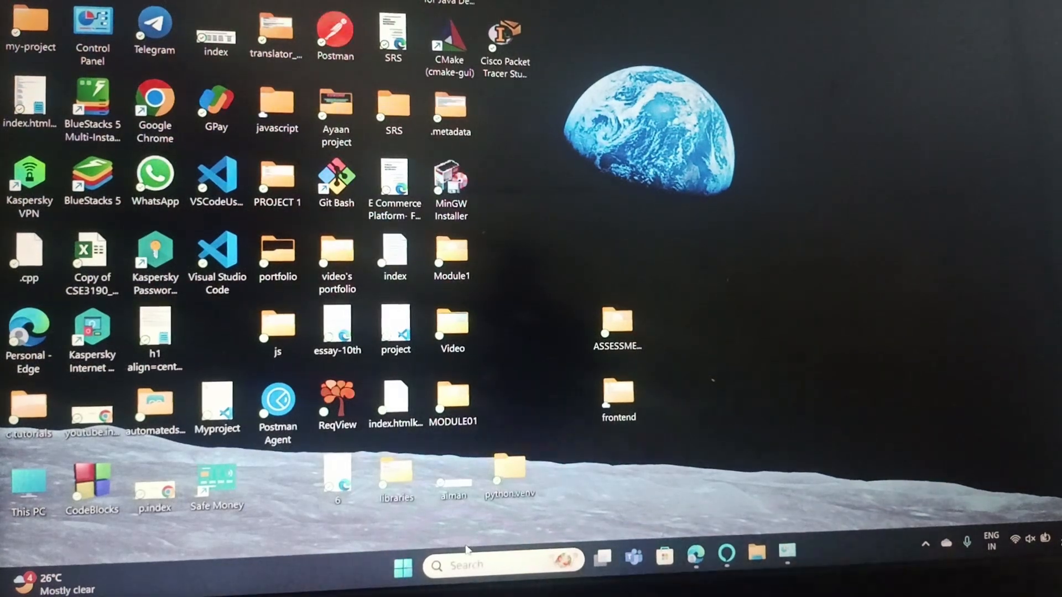
mouse_move(776, 558)
text(CON)
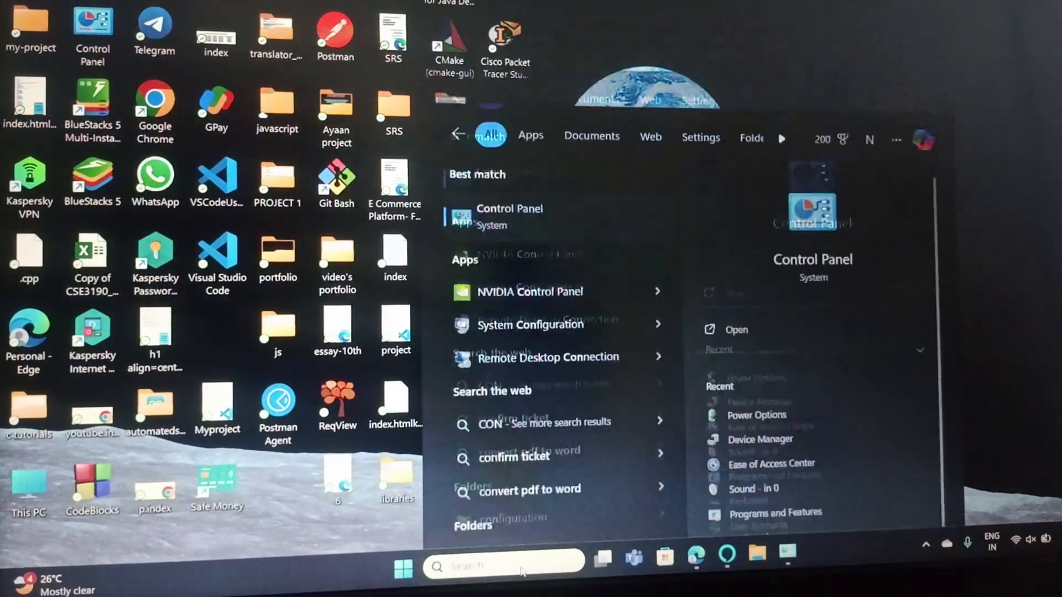
Reach the Balanced plan's edit settings via Control Panel's Power Options page
click(509, 209)
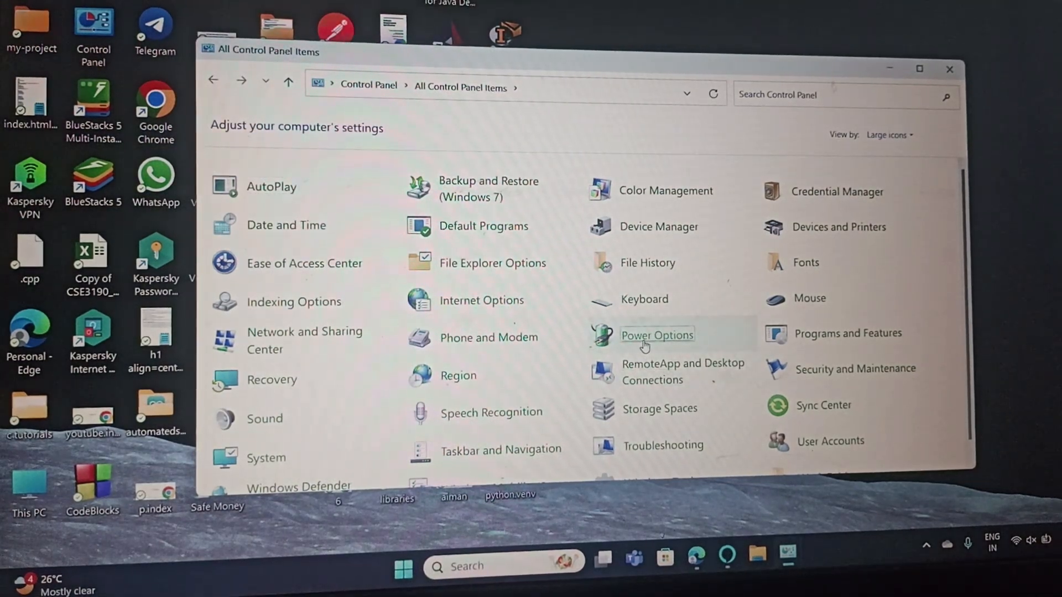
click(656, 335)
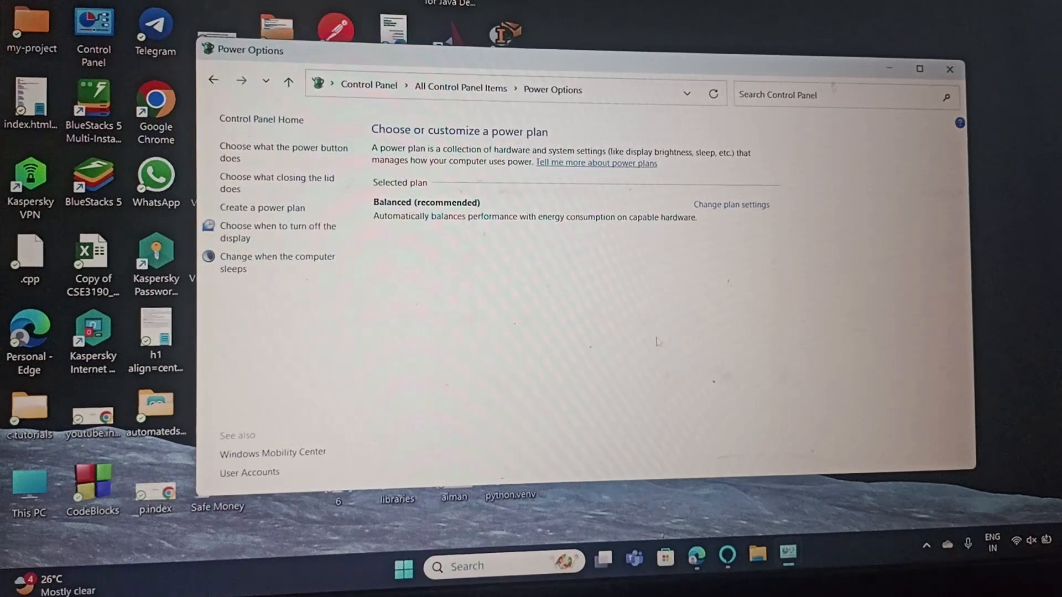
click(731, 205)
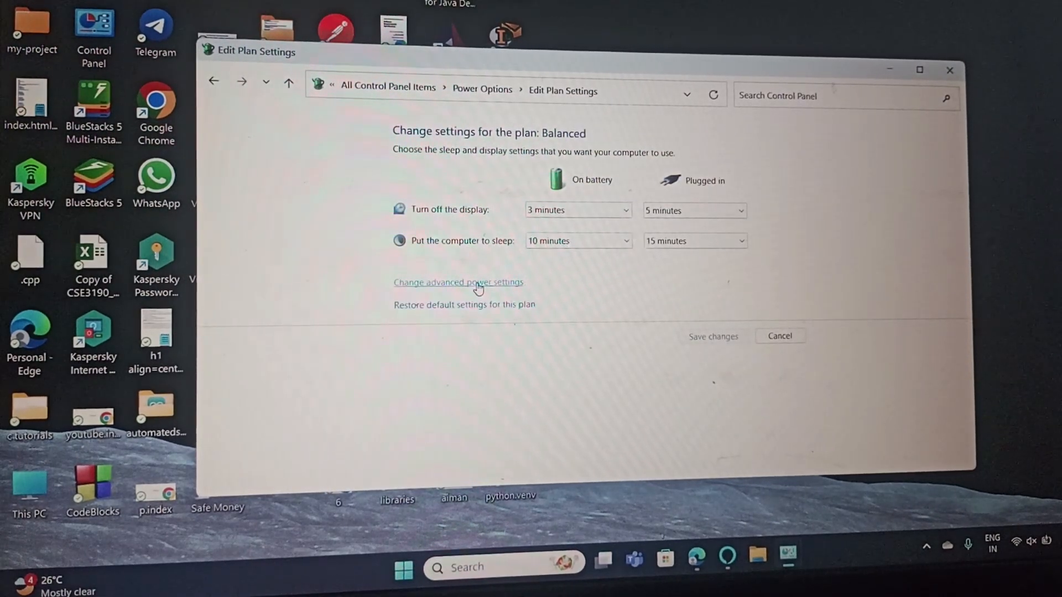
Turn hybrid sleep off in the advanced power settings, confirm with OK and close Control Panel
click(459, 282)
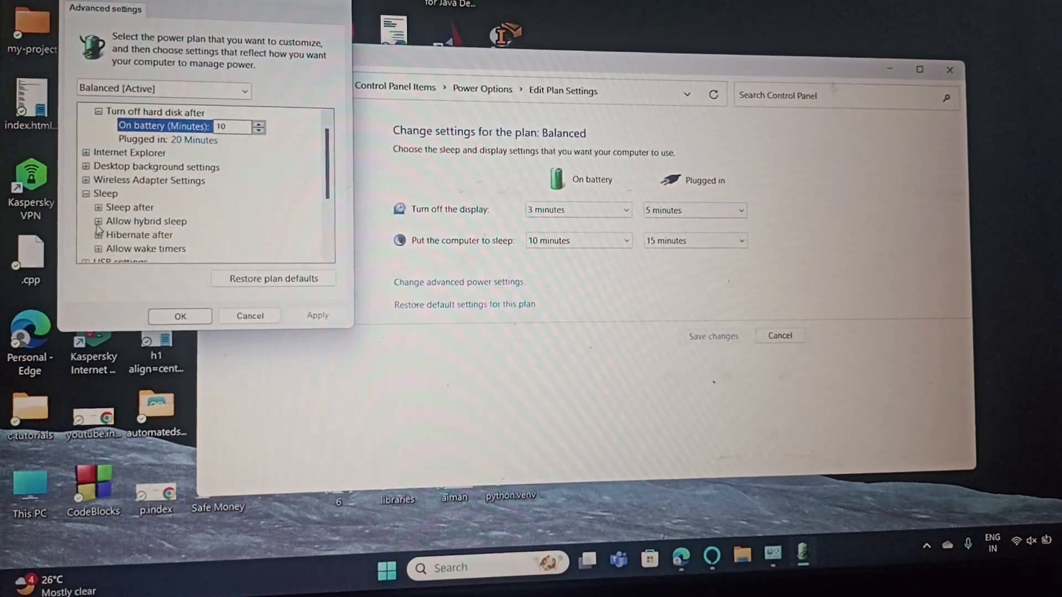
click(97, 221)
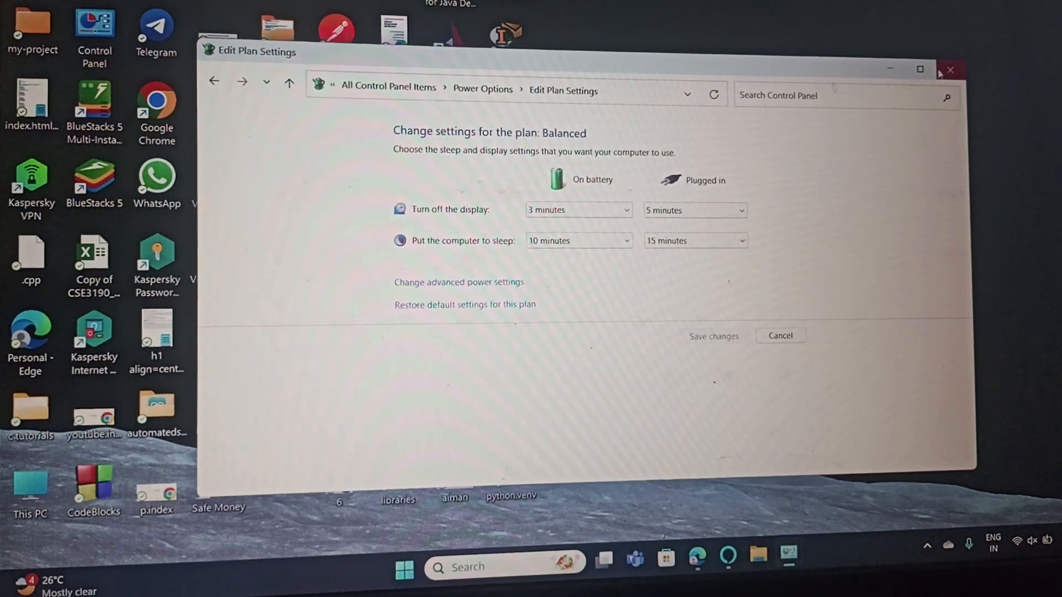
click(948, 70)
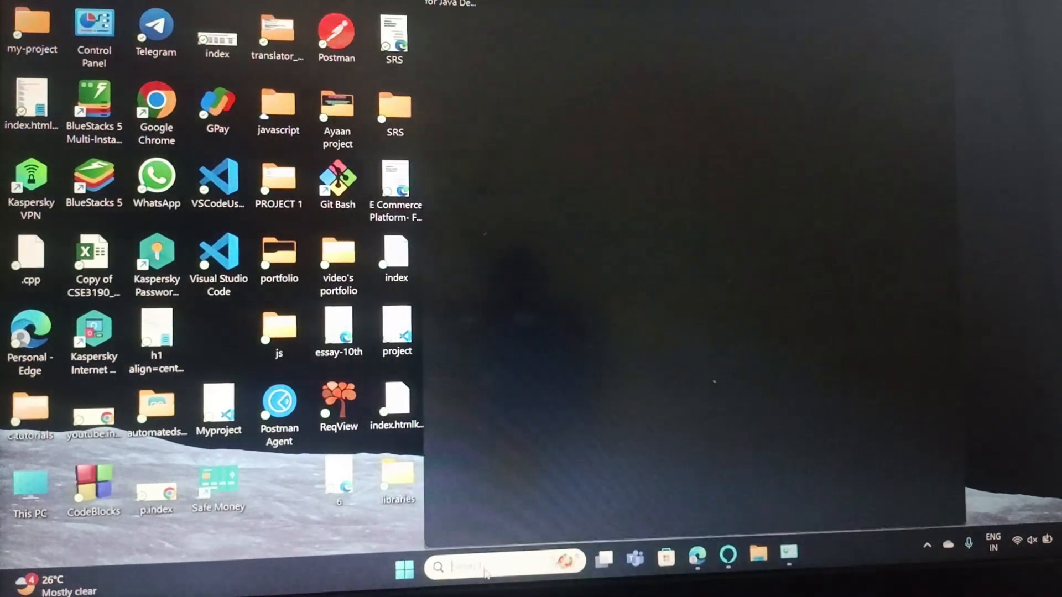
Launch Device Manager by search and bring up the ACPI-compliant battery's driver actions under Batteries
text(DEV)
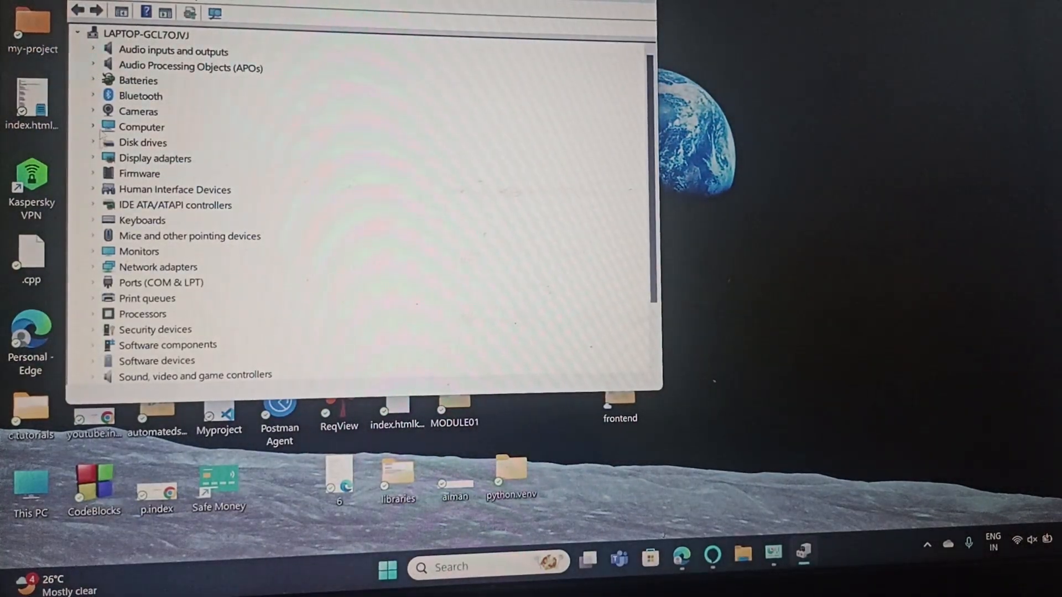
scroll(down, 3)
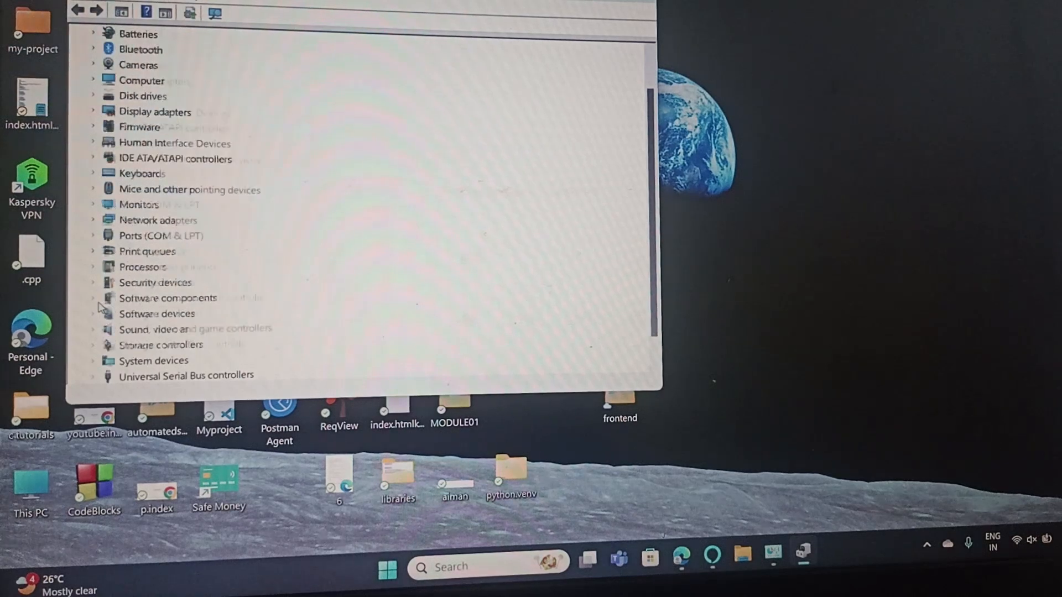
scroll(down, 3)
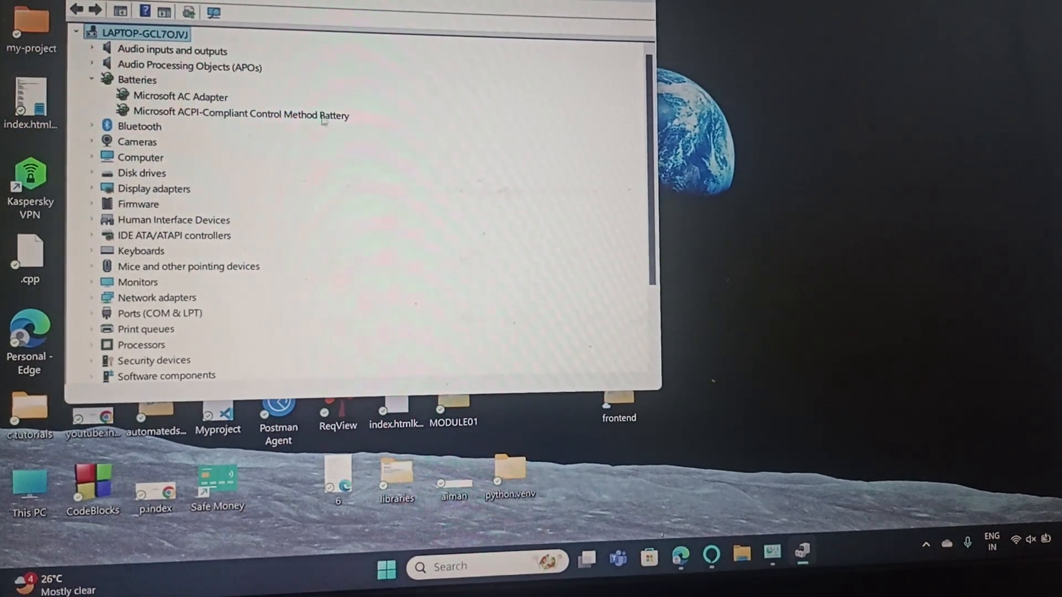
right_click(240, 112)
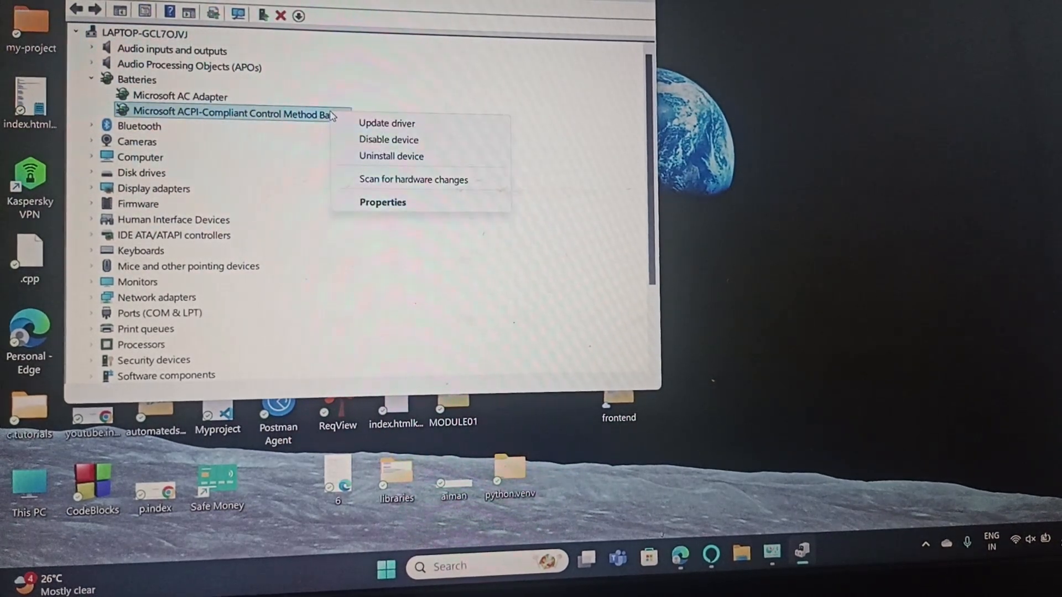
mouse_move(387, 123)
text(c)
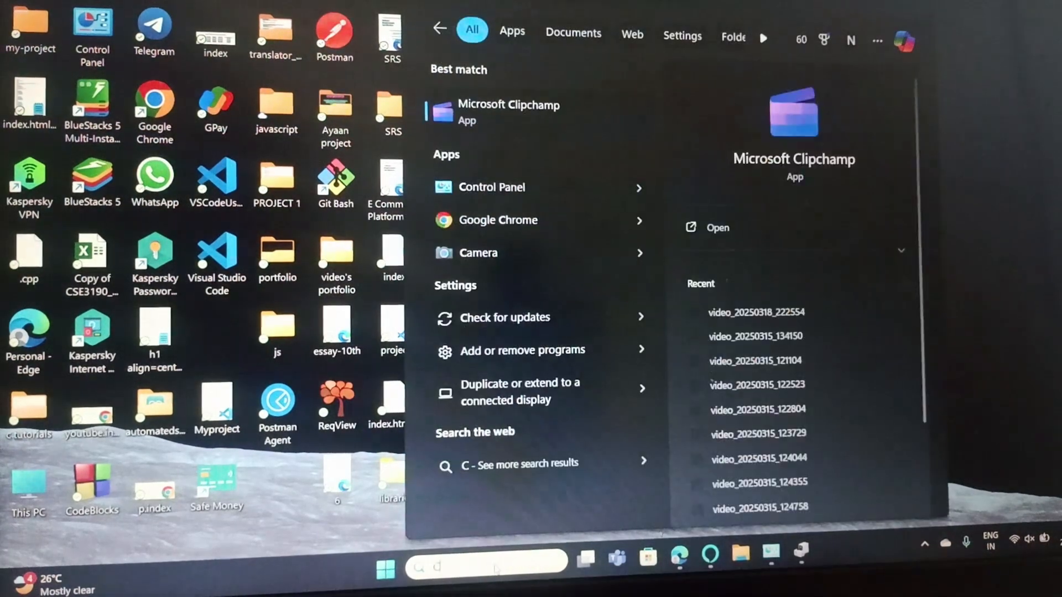
Reopen Control Panel from search and go to Power Options with the Balanced plan selected
text(ON)
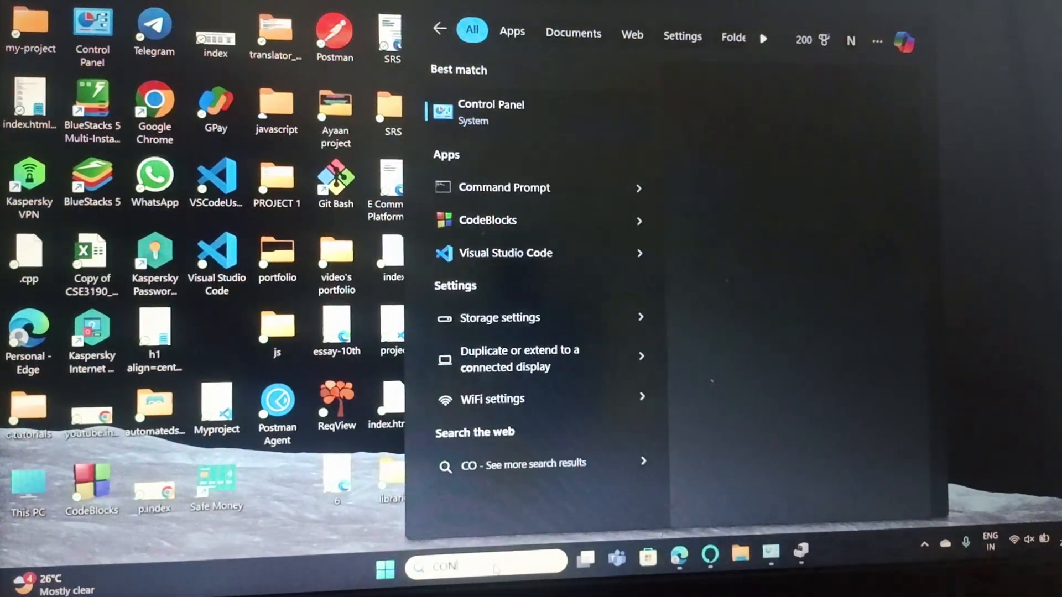
click(490, 104)
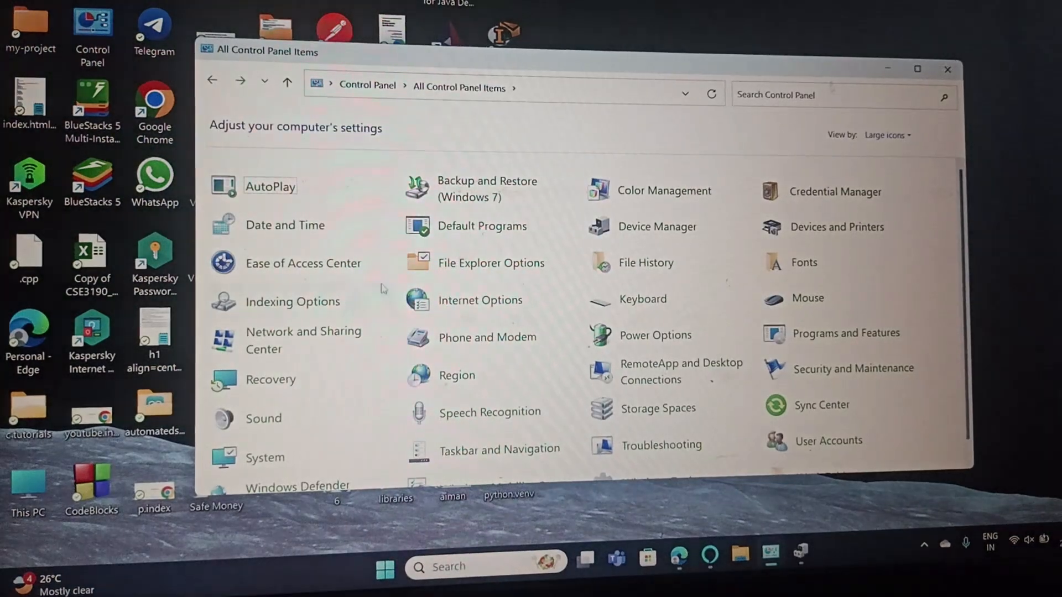
mouse_move(654, 334)
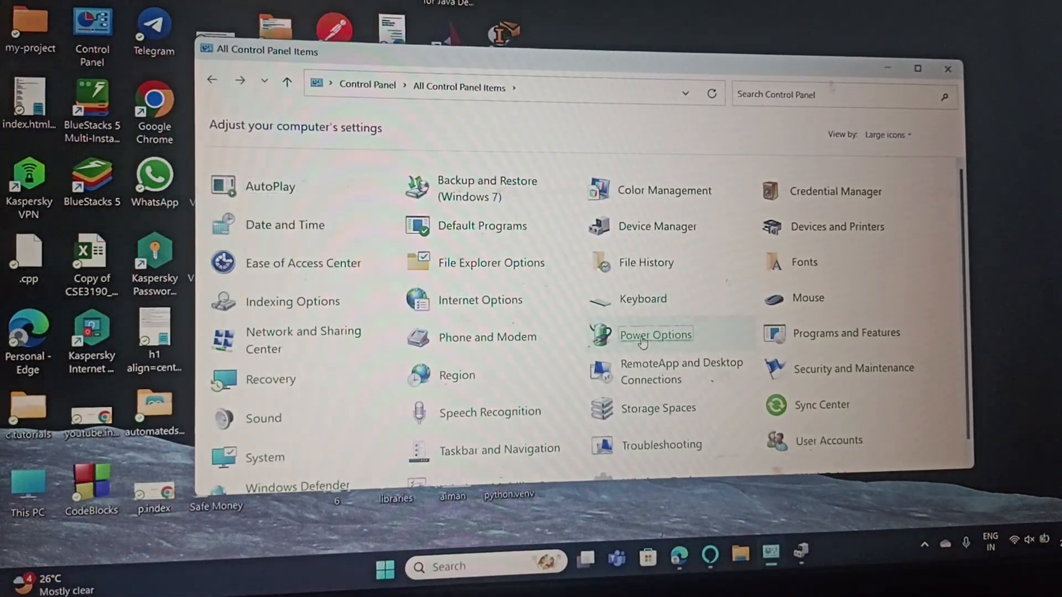
click(654, 334)
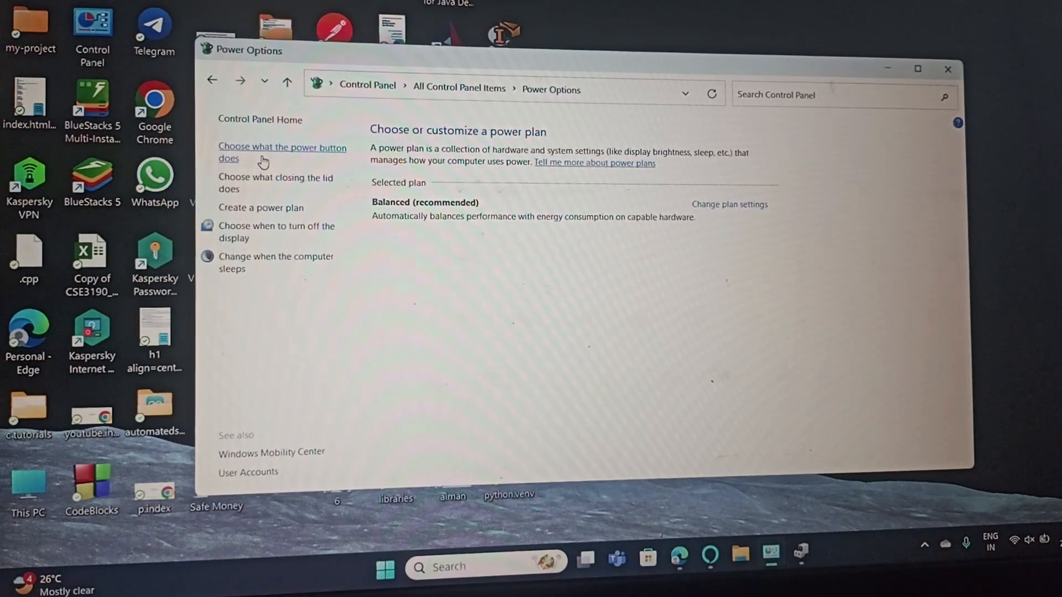
Unlock the shutdown settings, untick Sleep from the power menu and save the changes
click(282, 153)
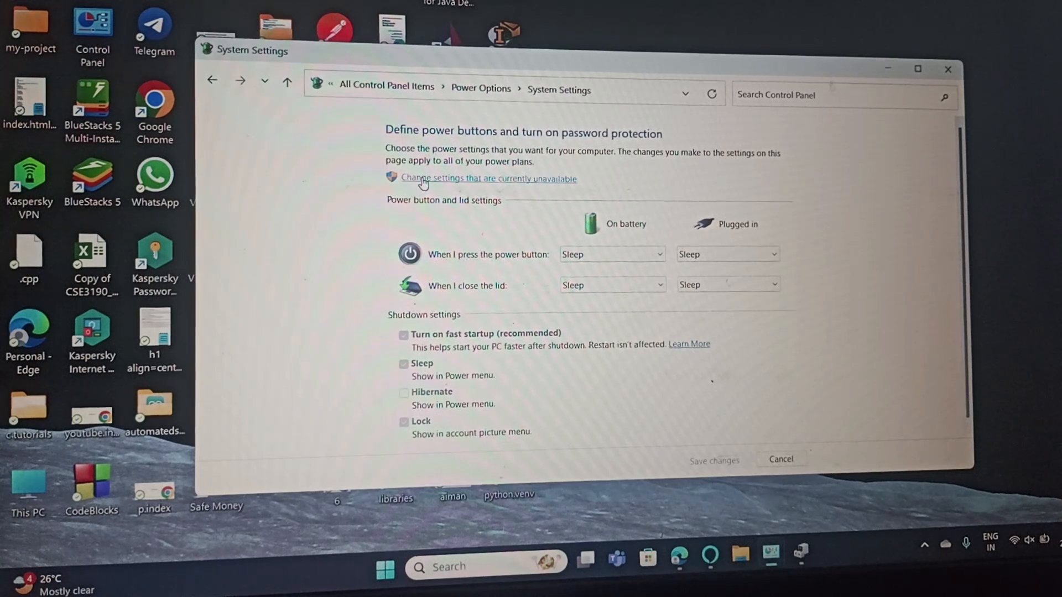
click(486, 178)
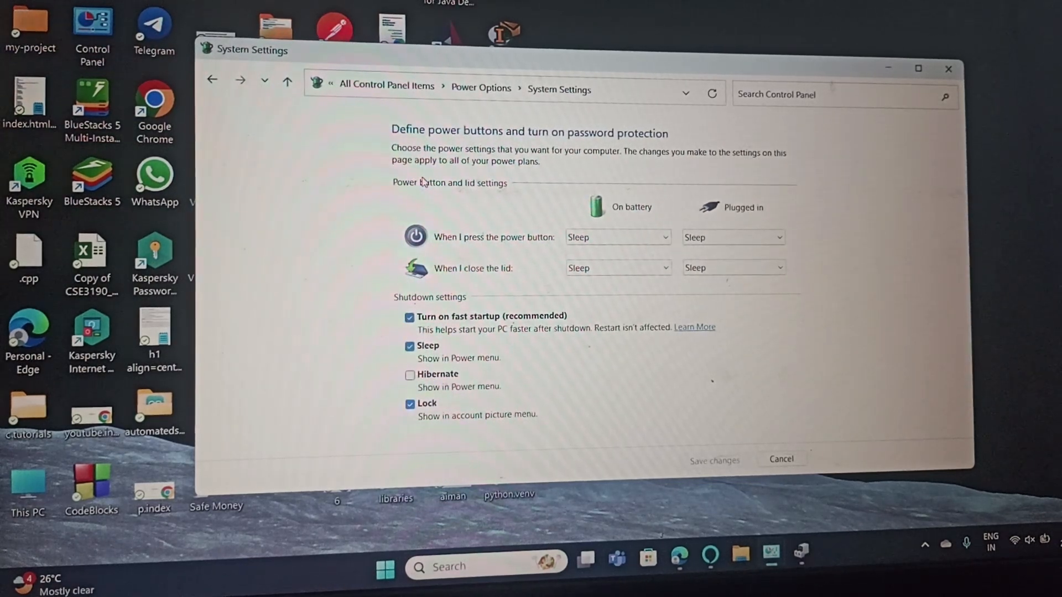
mouse_move(528, 305)
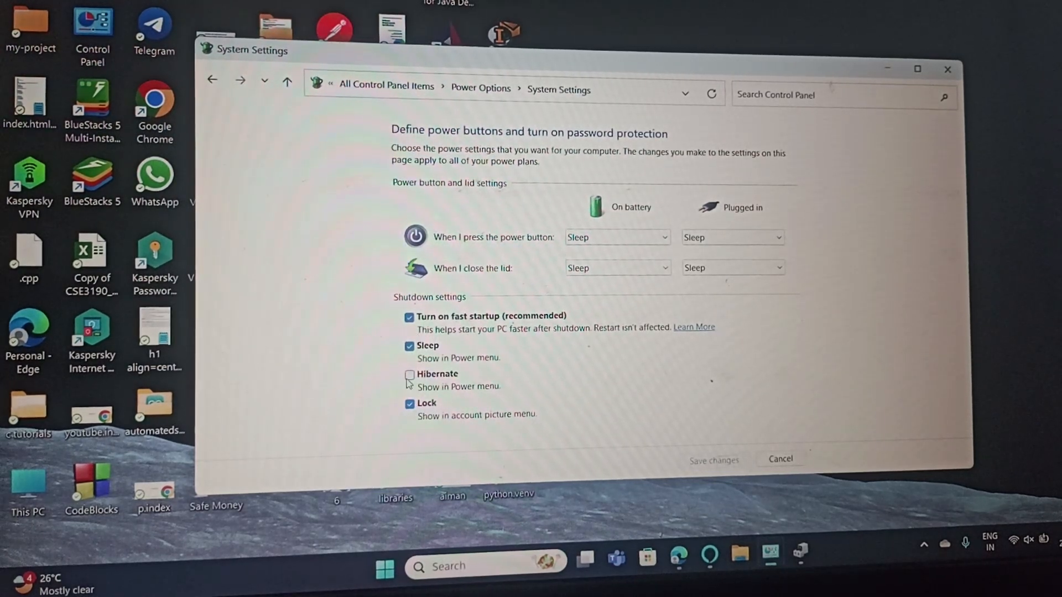
click(408, 346)
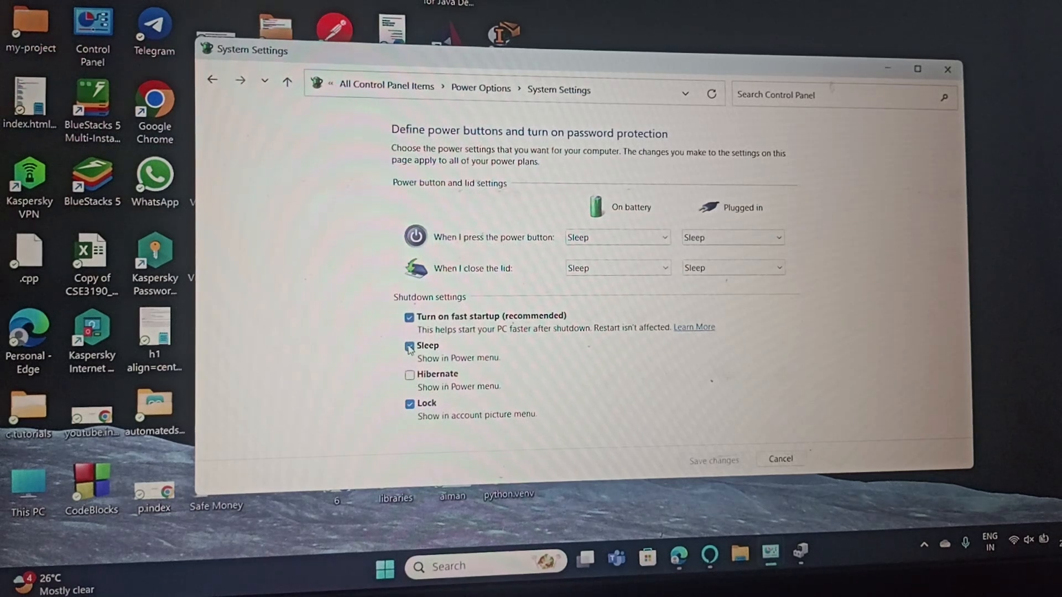
click(409, 346)
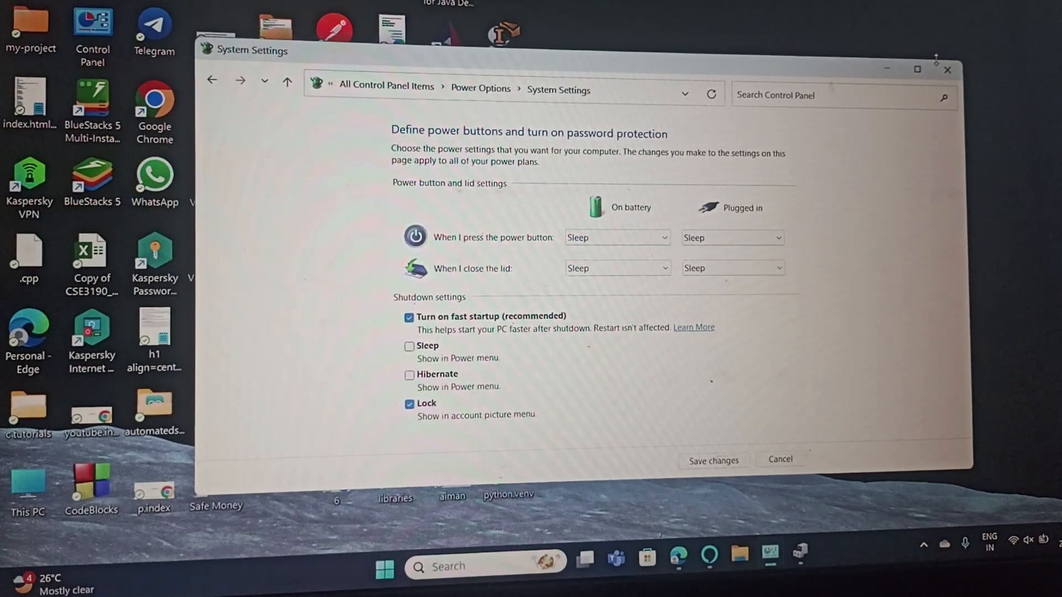
click(947, 69)
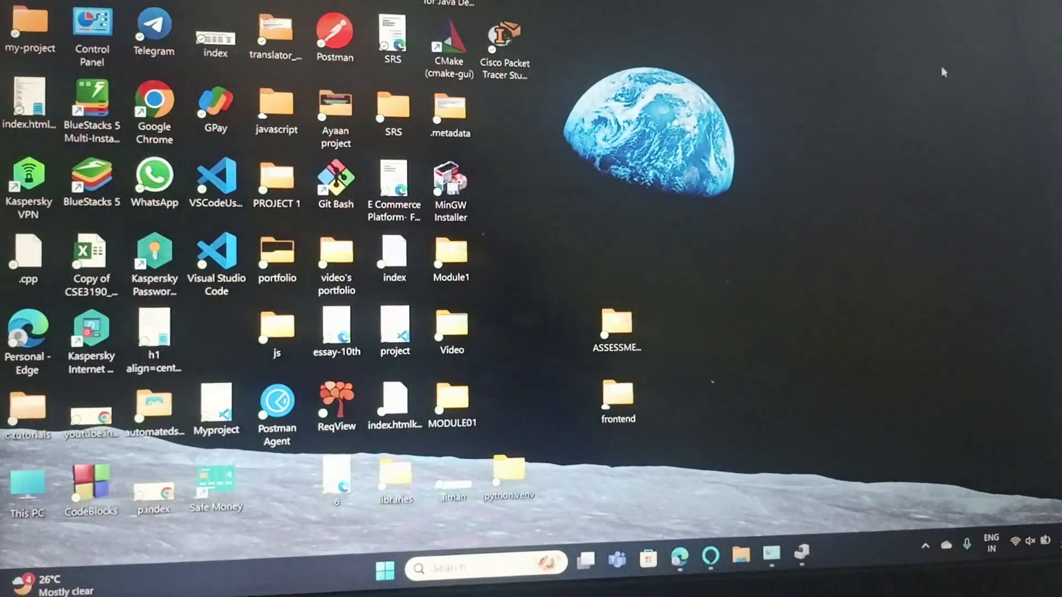